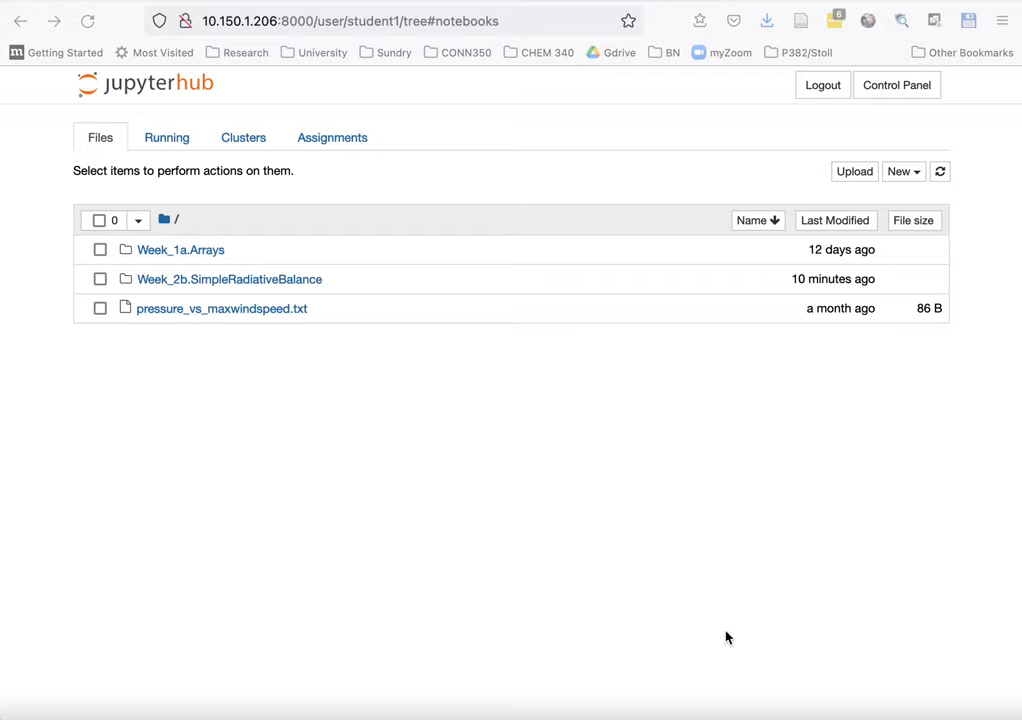
pyautogui.moveTo(564, 492)
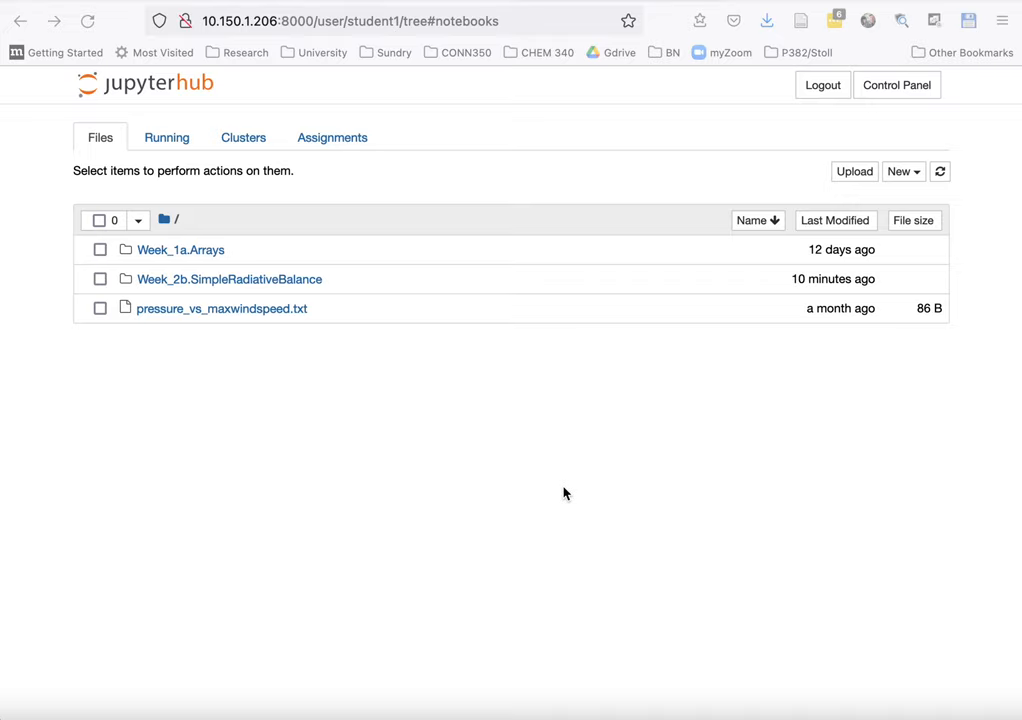
pyautogui.moveTo(448, 42)
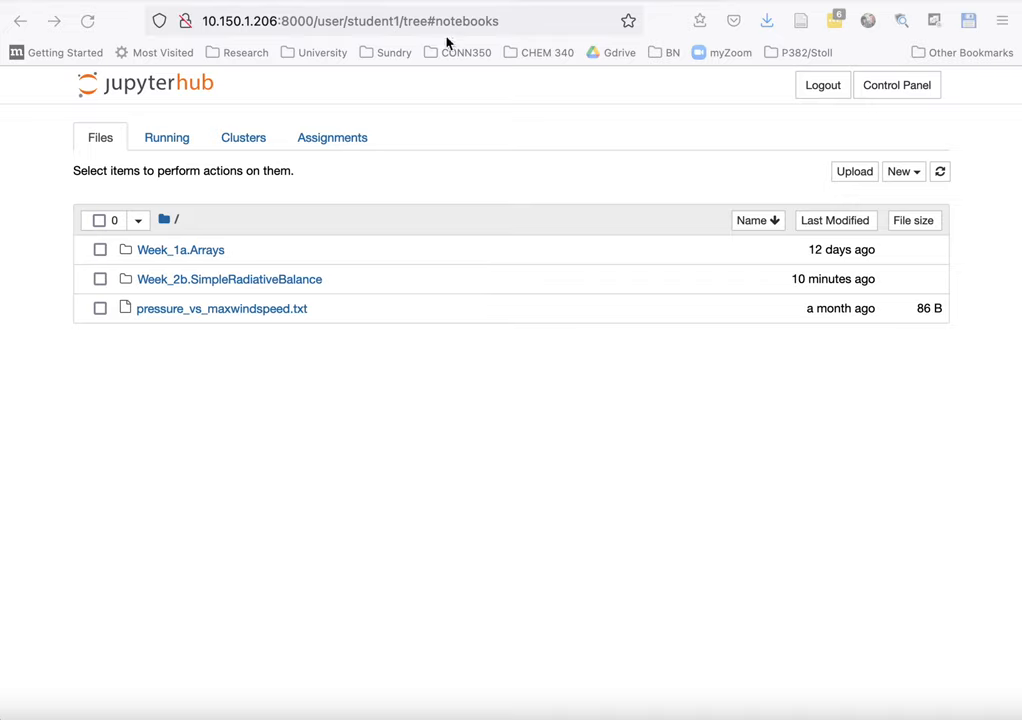
pyautogui.moveTo(444, 100)
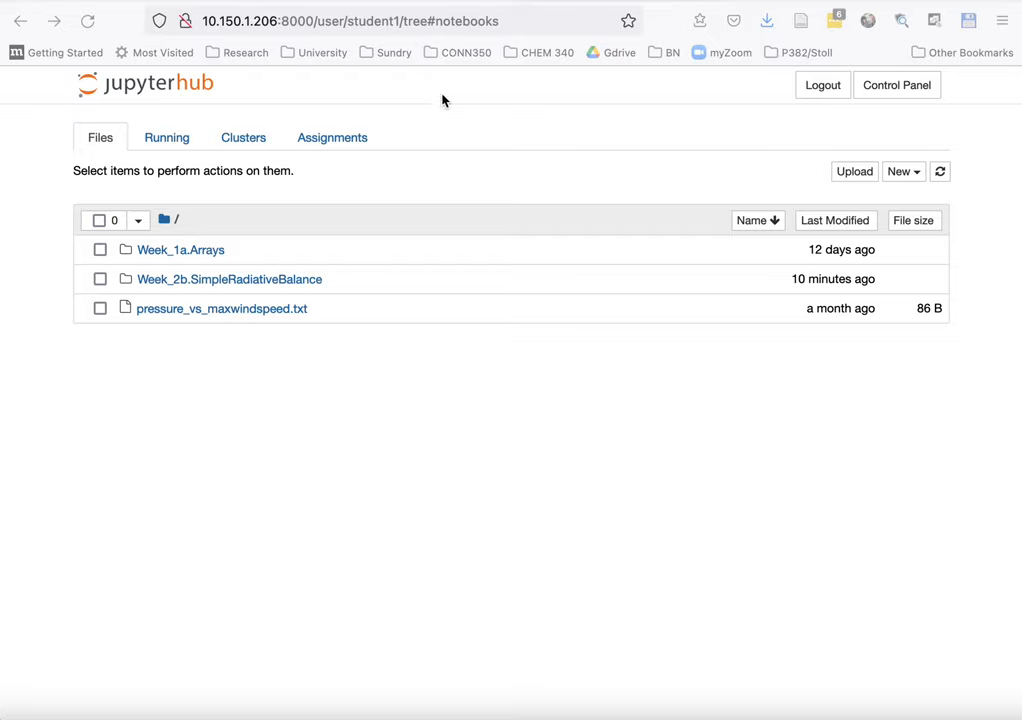
pyautogui.moveTo(268, 266)
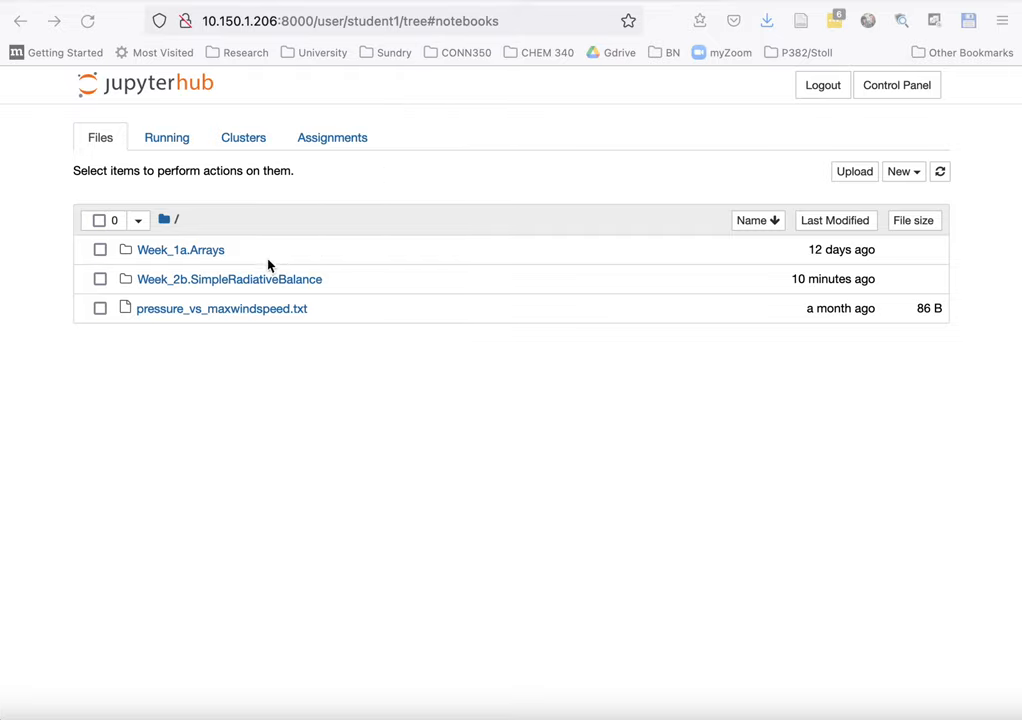
pyautogui.moveTo(240, 288)
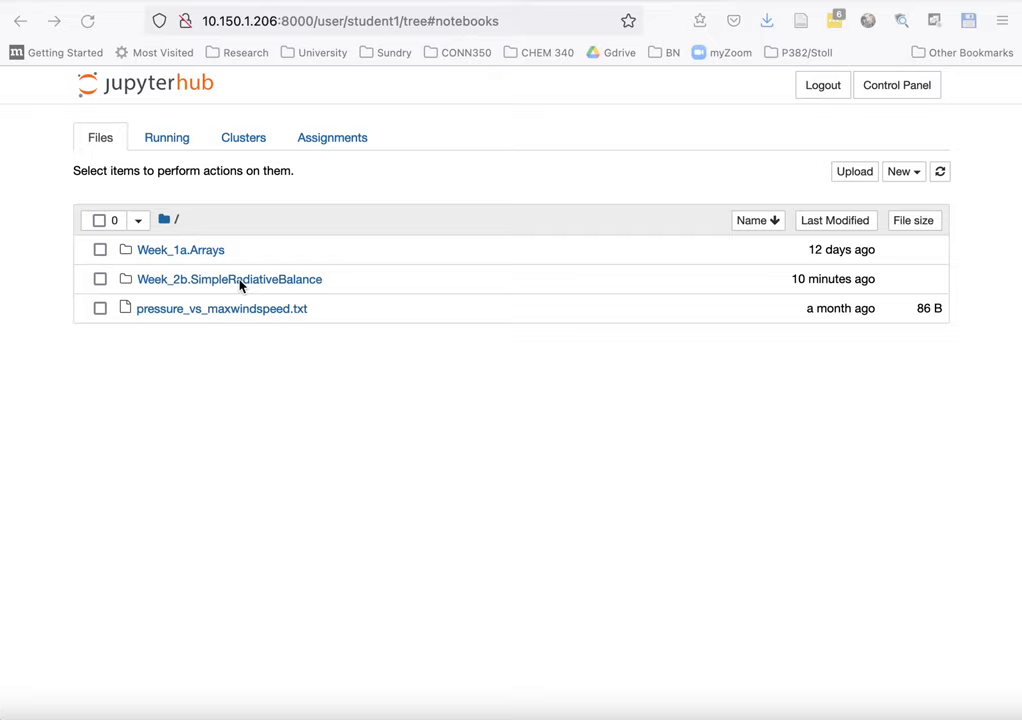
pyautogui.moveTo(244, 272)
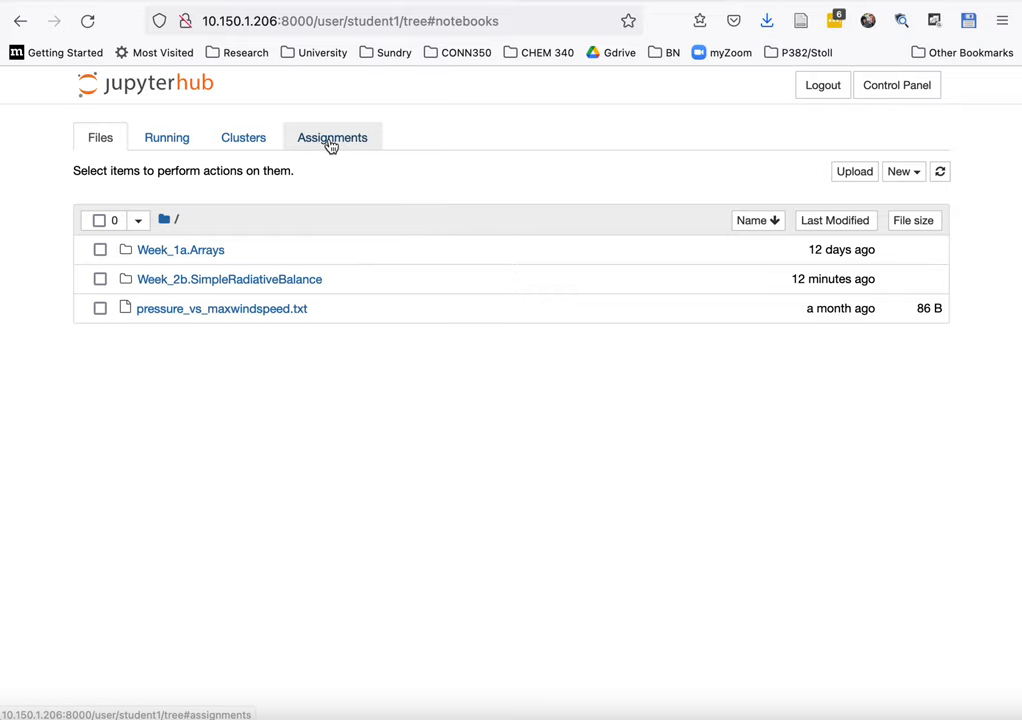
# Show the conn350 Assignments list with released, downloaded and submitted assignments
pyautogui.click(332, 136)
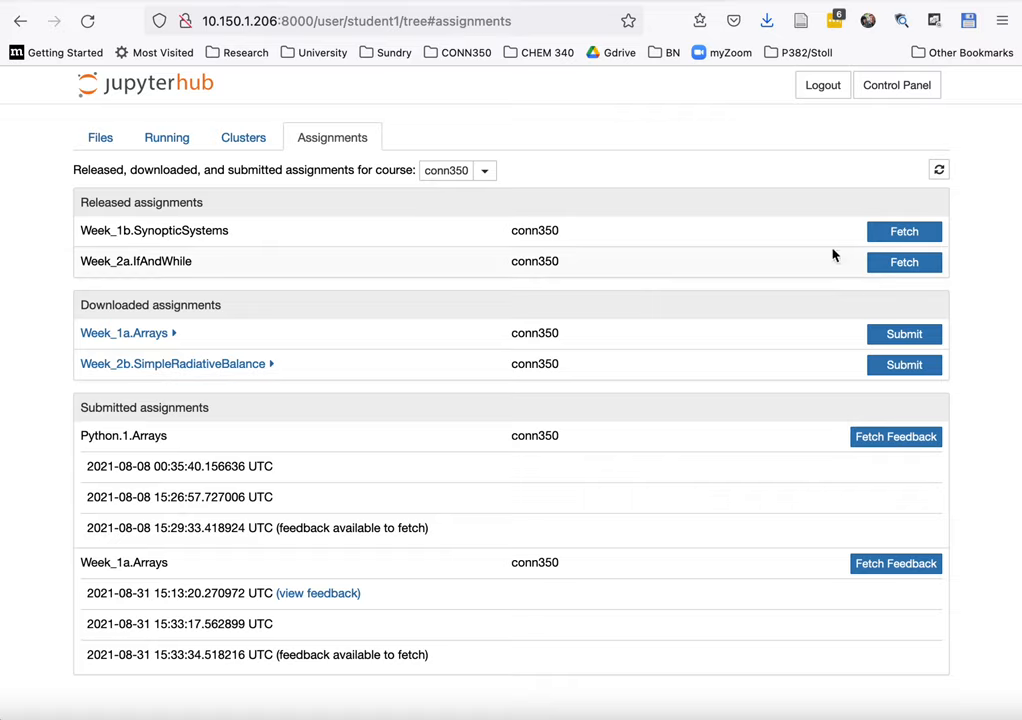
pyautogui.moveTo(824, 332)
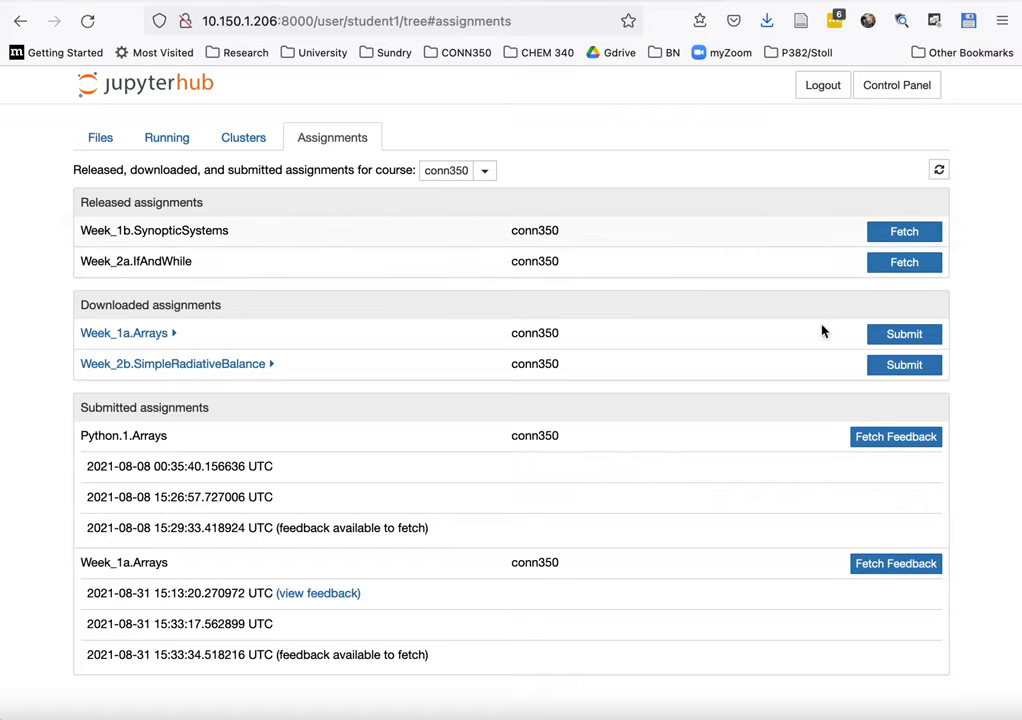
pyautogui.moveTo(100, 136)
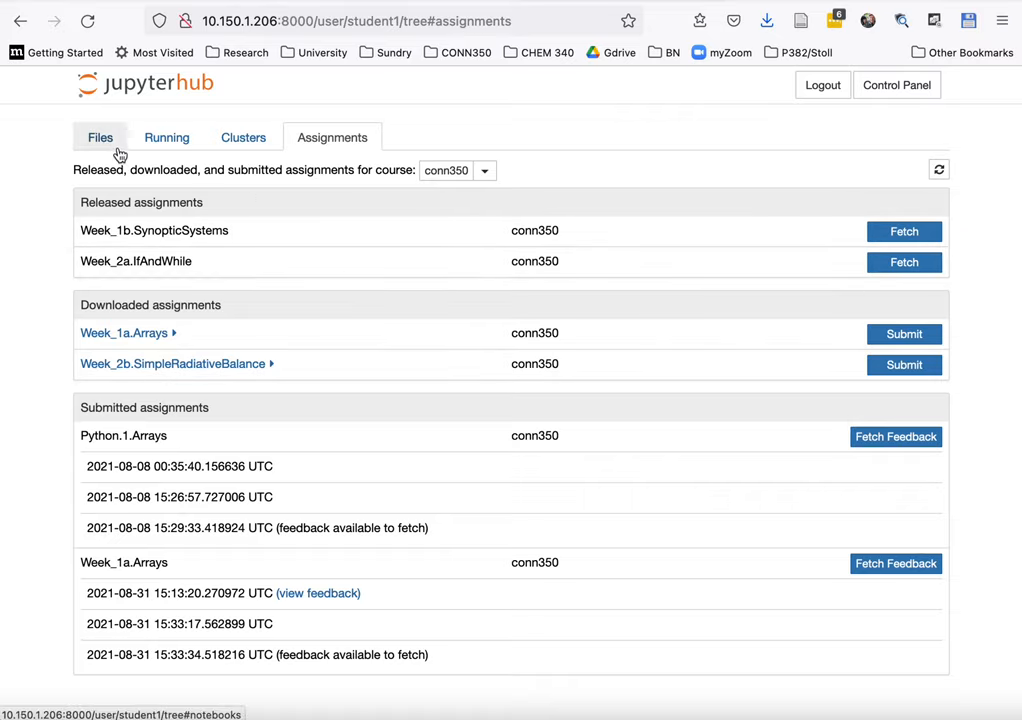
# Delete the old SimpleRadiativeBalance.ipynb notebook inside the Week_2b folder from Files
pyautogui.click(100, 136)
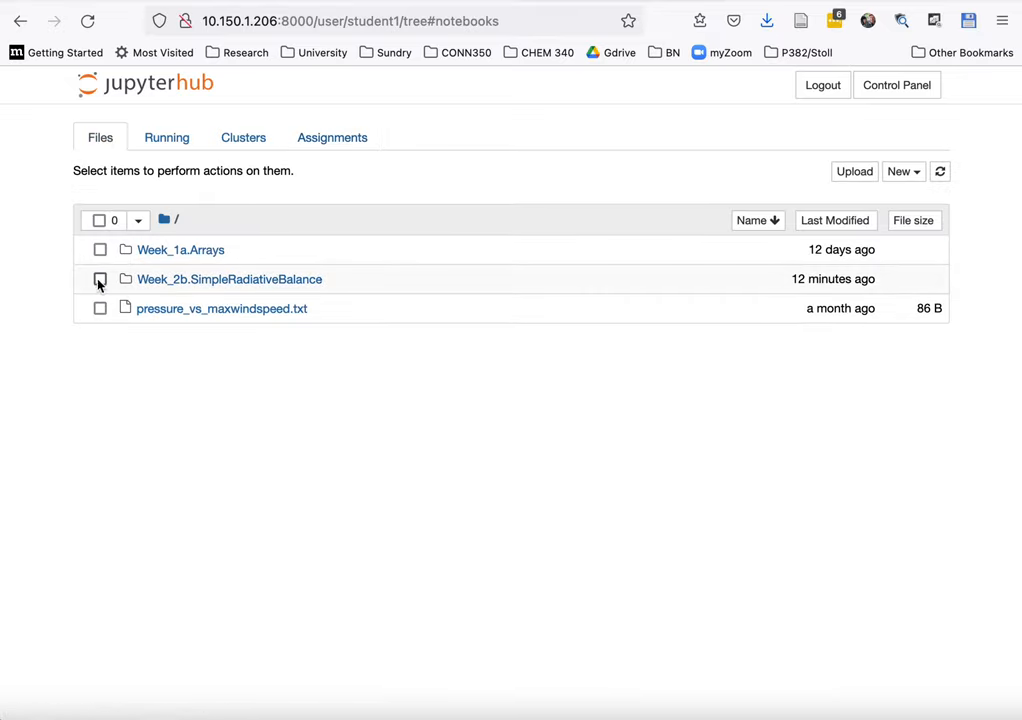
pyautogui.click(228, 280)
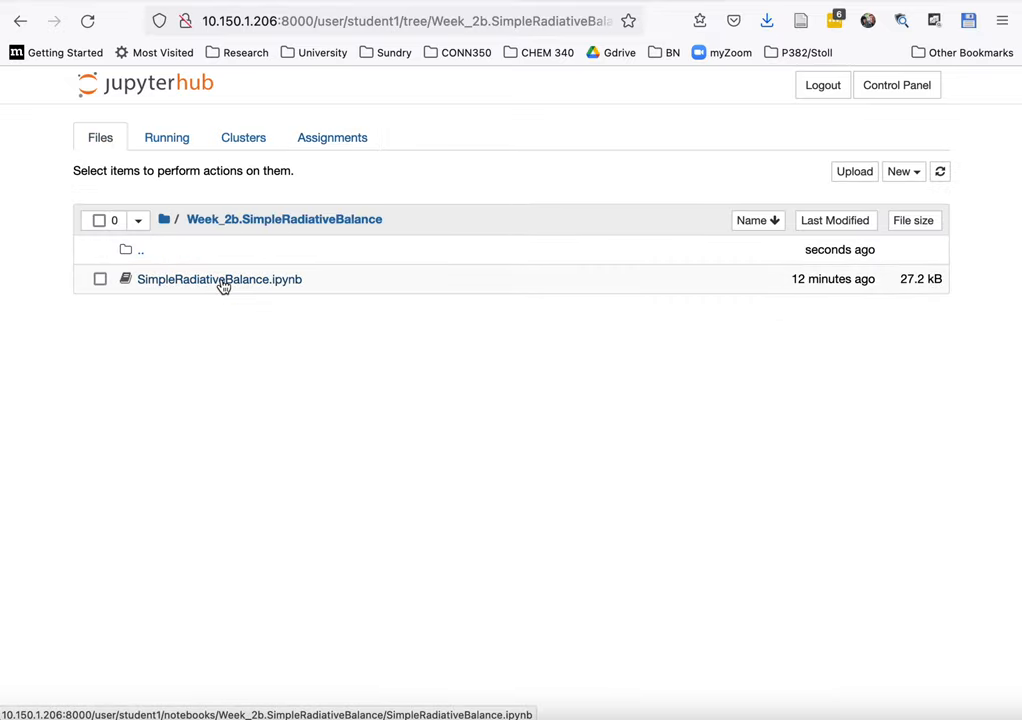
pyautogui.click(100, 280)
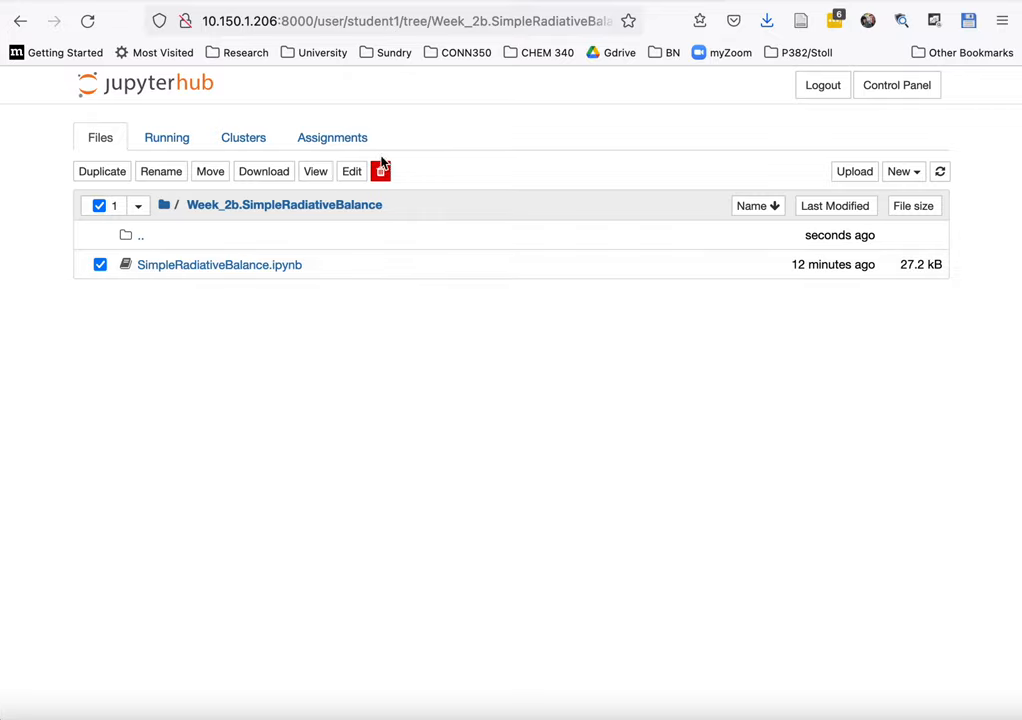
pyautogui.click(380, 170)
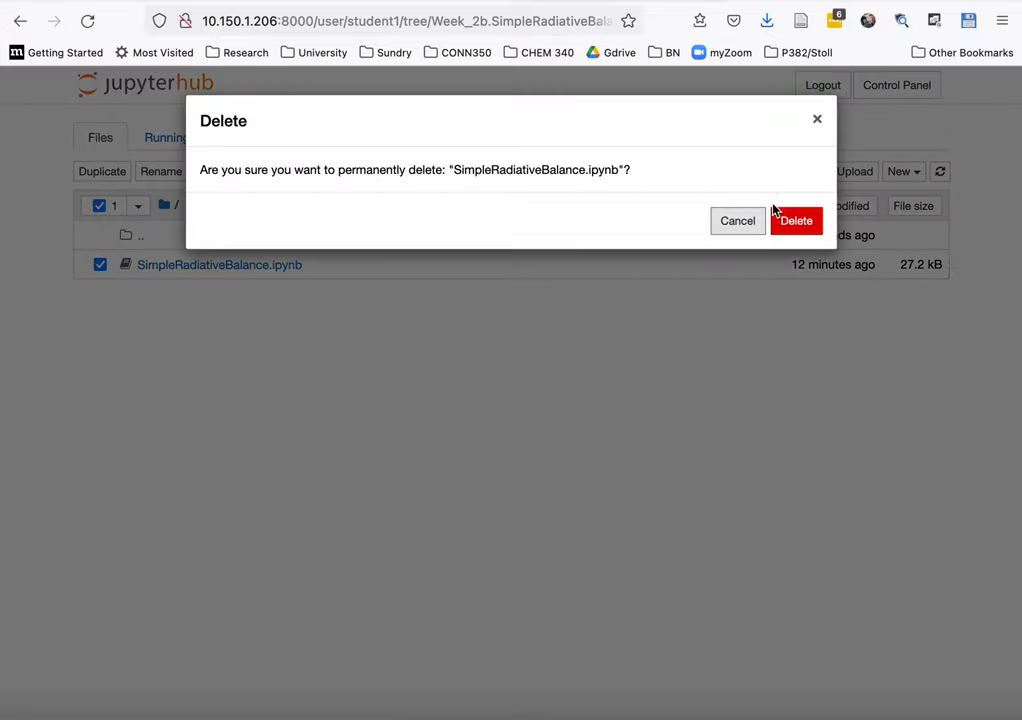
pyautogui.click(796, 220)
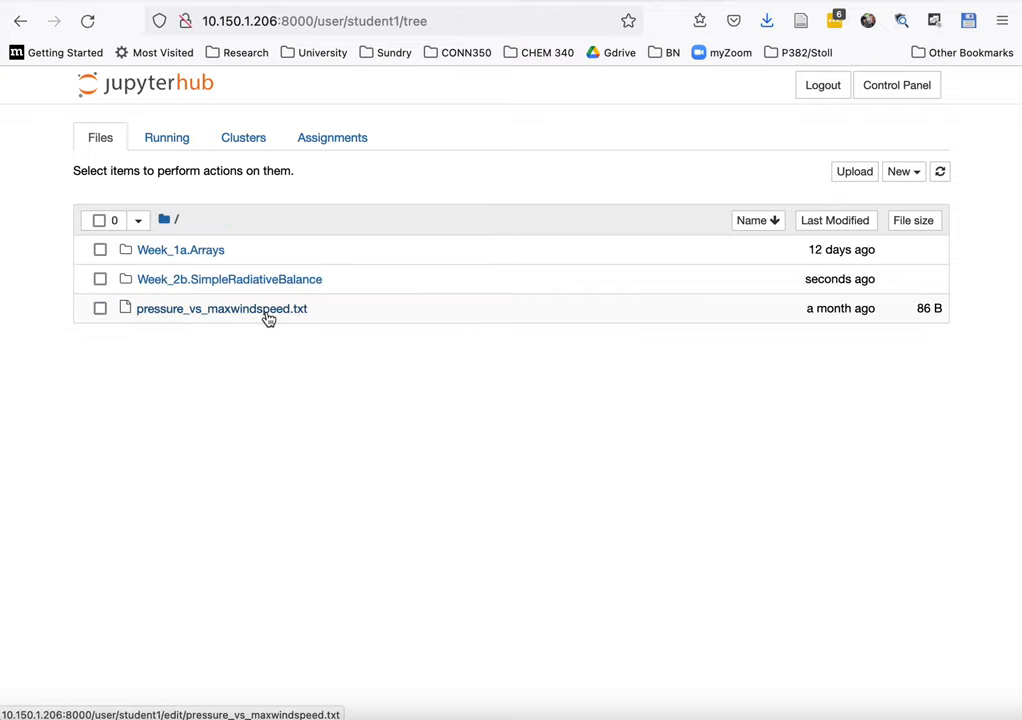
# Delete the now-empty Week_2b.SimpleRadiativeBalance folder itself
pyautogui.click(100, 280)
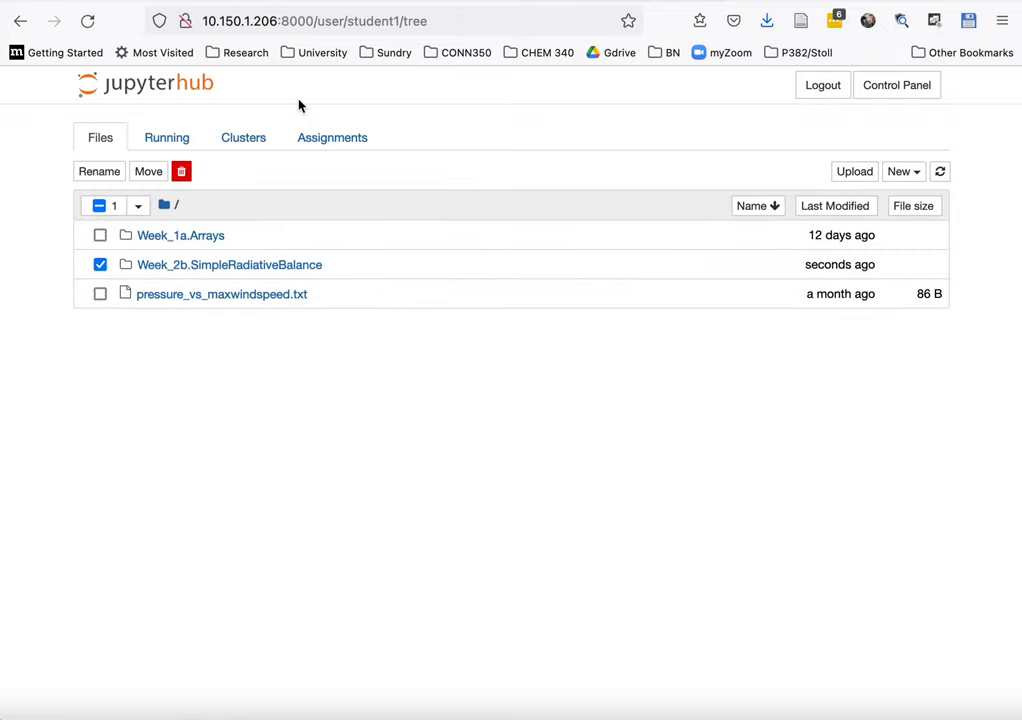
pyautogui.click(180, 172)
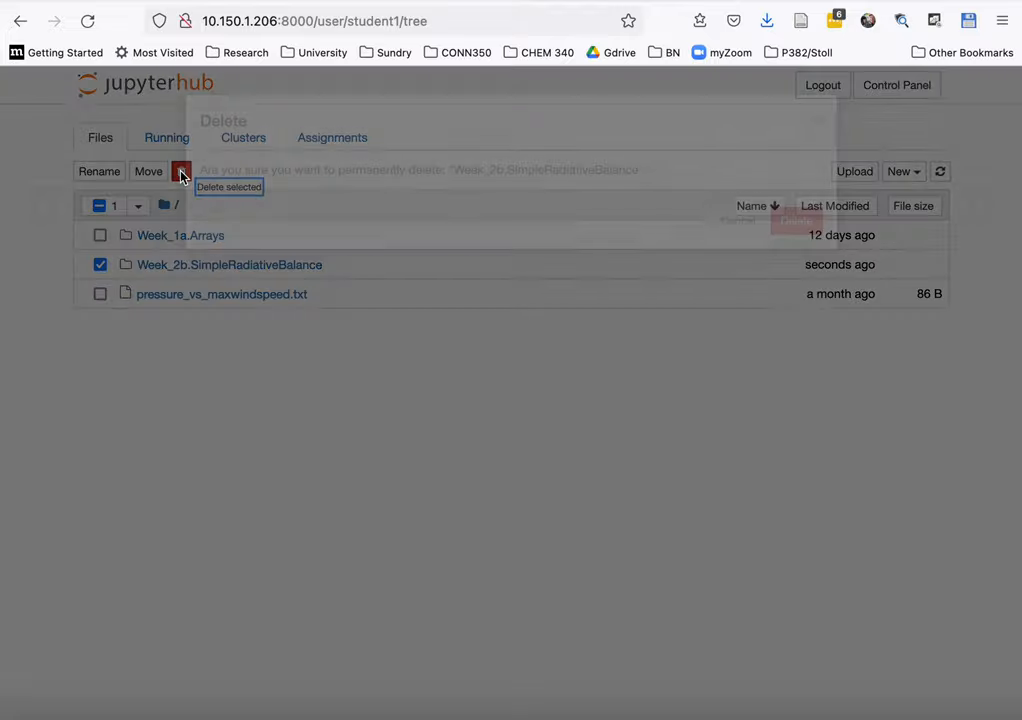
pyautogui.click(796, 218)
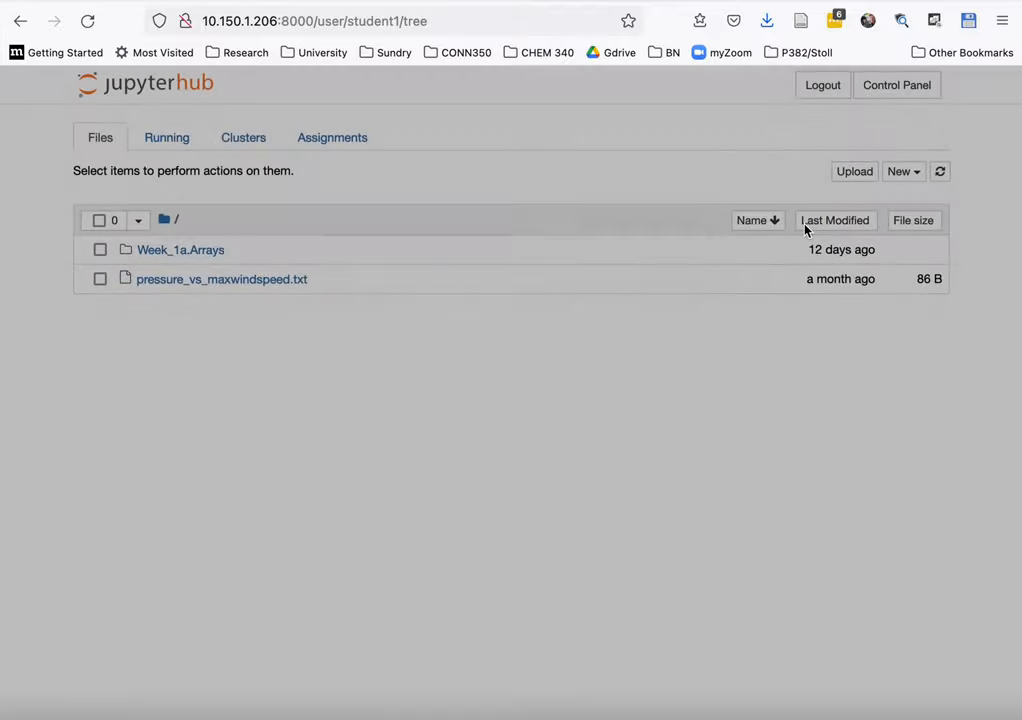
# Fetch the Week_2b.SimpleRadiativeBalance assignment again from the Assignments list
pyautogui.click(332, 136)
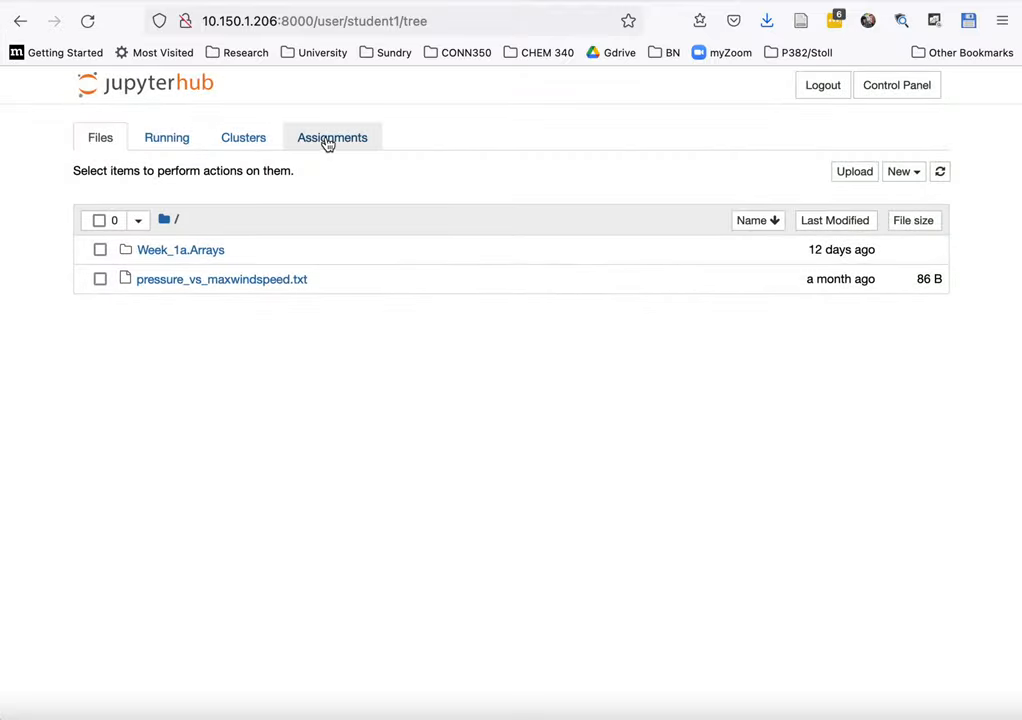
pyautogui.click(332, 136)
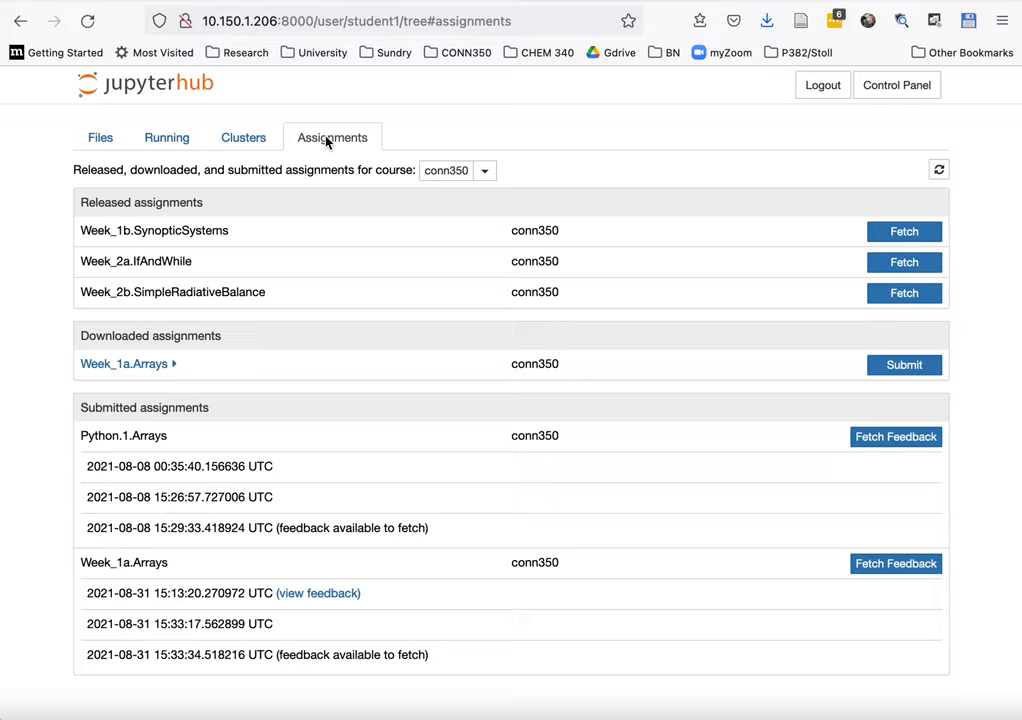
pyautogui.moveTo(964, 300)
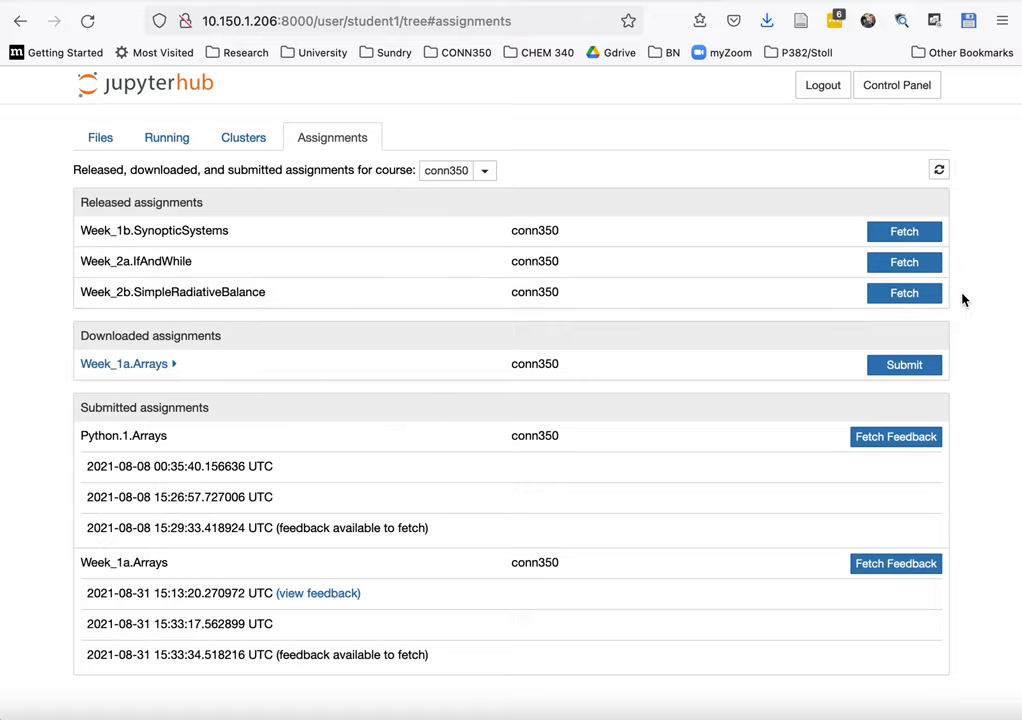
pyautogui.moveTo(908, 316)
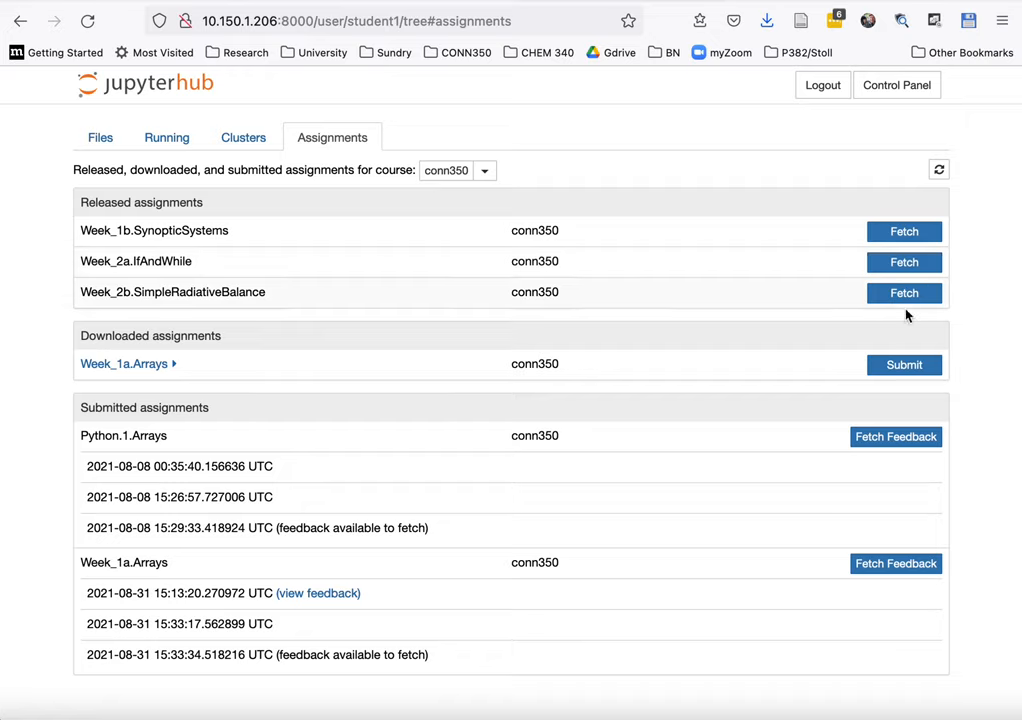
pyautogui.click(904, 292)
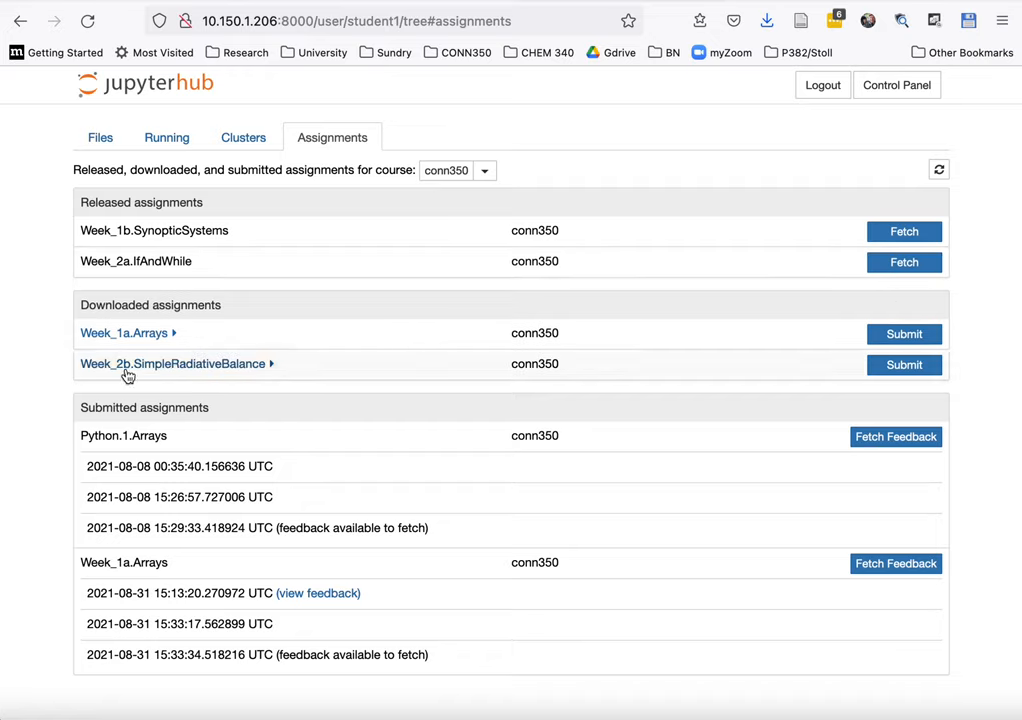
# Open the freshly downloaded SimpleRadiativeBalance notebook from the Week_2b assignment
pyautogui.click(176, 364)
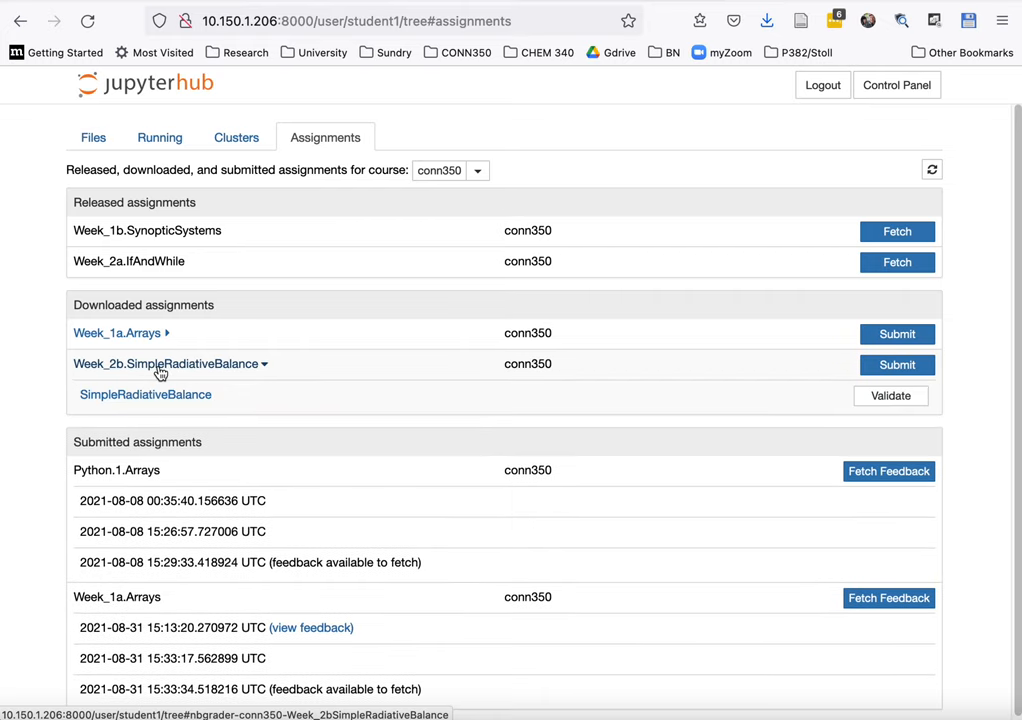
pyautogui.click(144, 394)
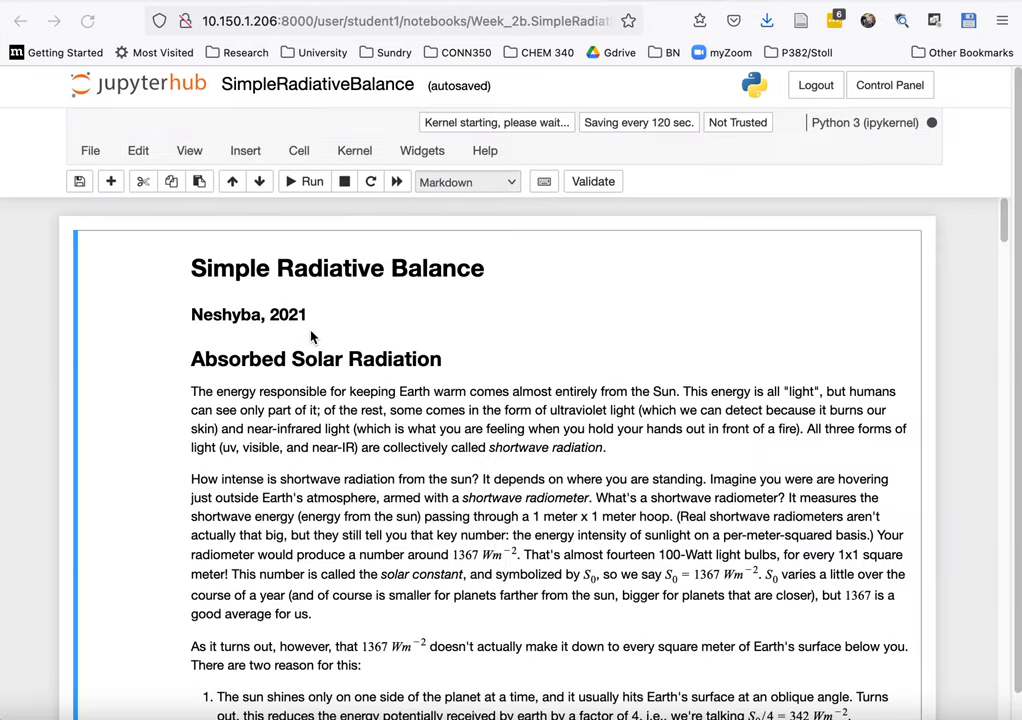